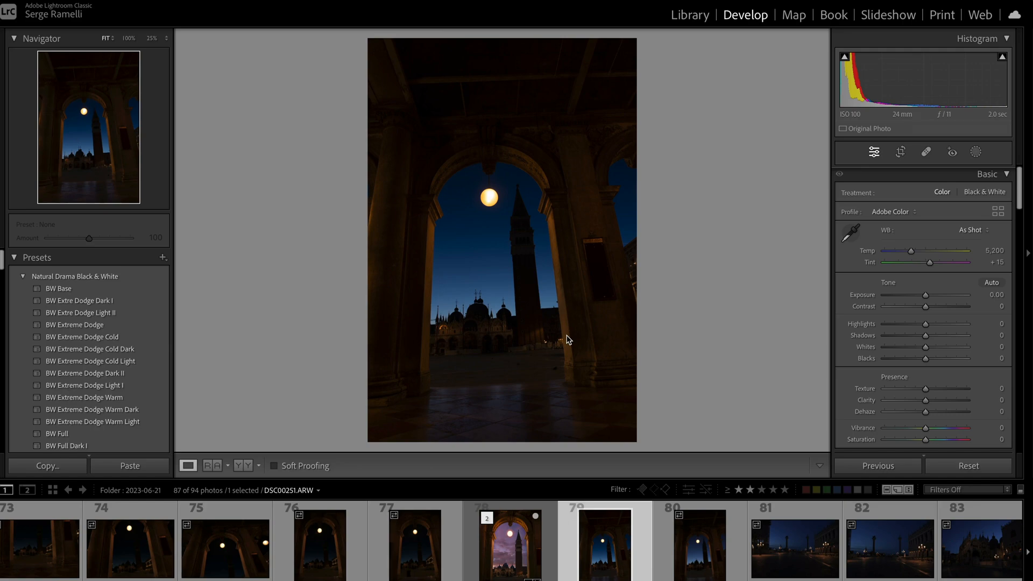
{"action": "mouse_move", "coordinate": [513, 281]}
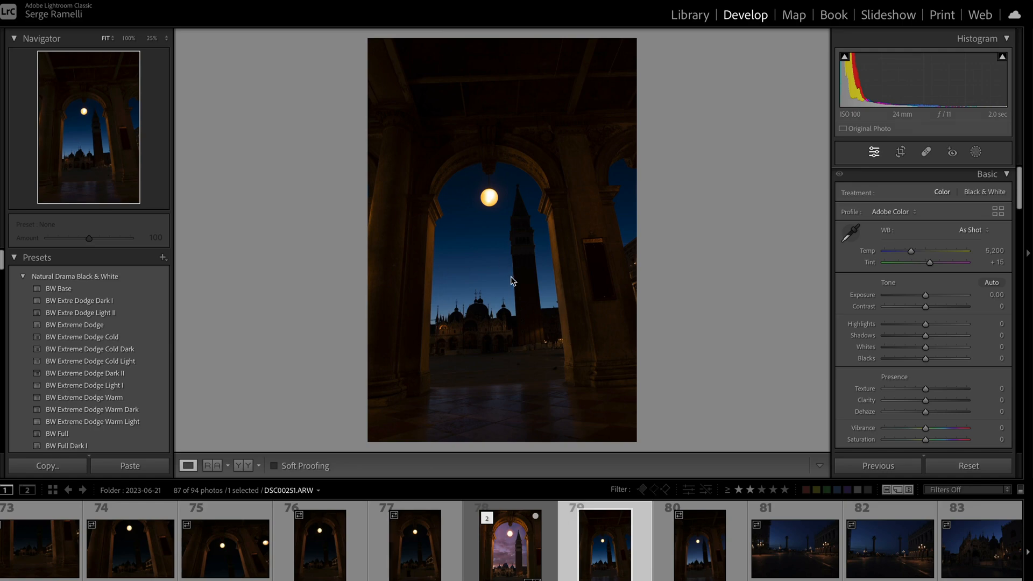
Step: Set Exposure +0.35, Shadows +100, Whites +64 and Blacks −2 in the Basic panel
{"action": "scroll", "scroll_direction": "down", "scroll_amount": 3}
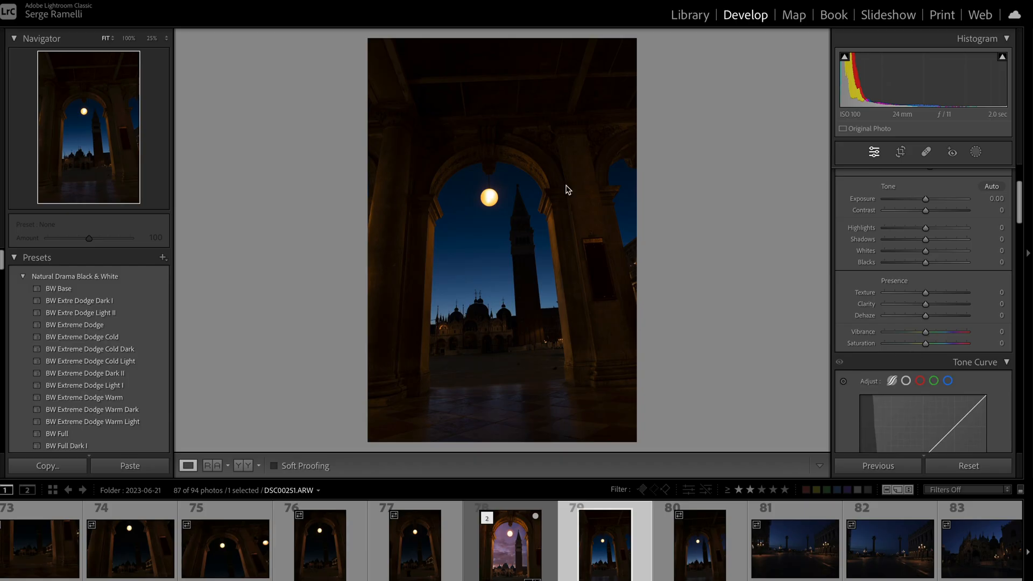
{"action": "mouse_move", "coordinate": [827, 254]}
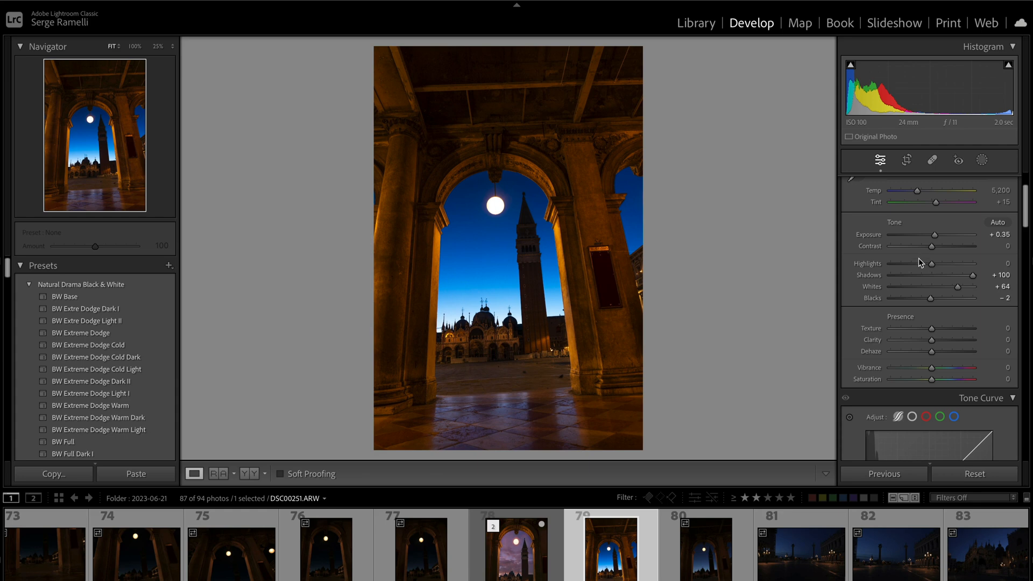
{"action": "mouse_move", "coordinate": [400, 253]}
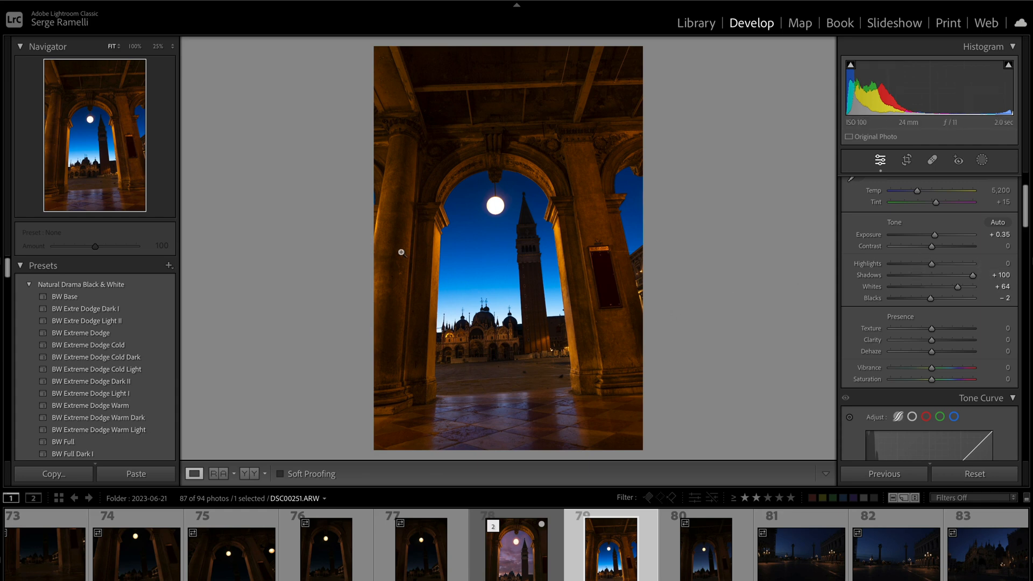
{"action": "mouse_move", "coordinate": [924, 256]}
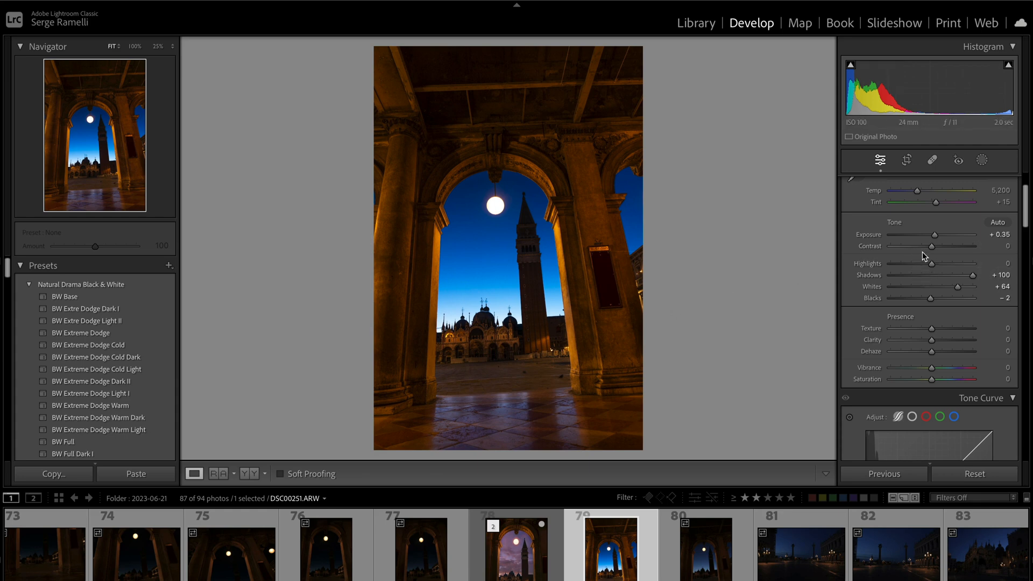
{"action": "scroll", "scroll_direction": "down", "scroll_amount": 3}
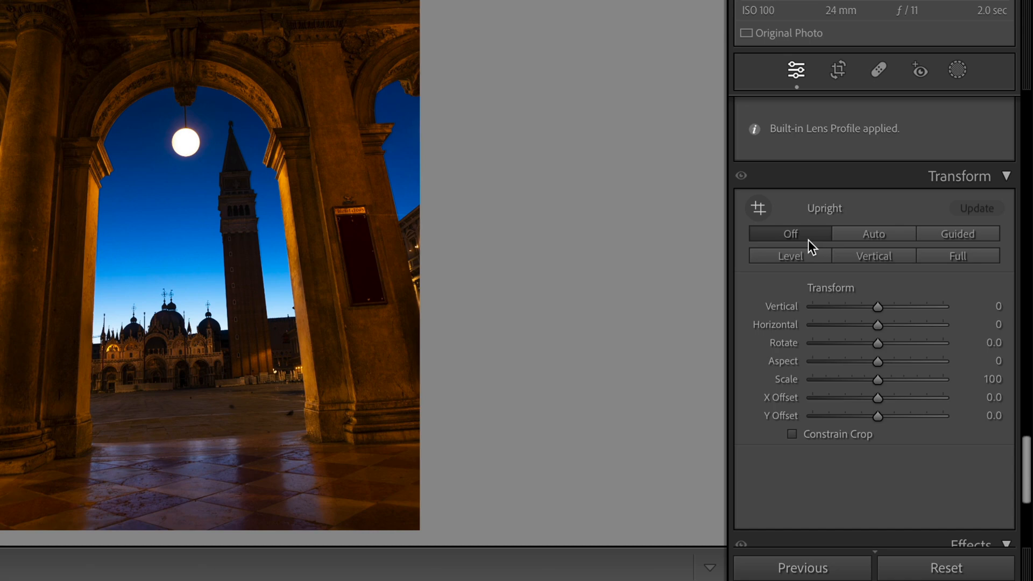
{"action": "mouse_move", "coordinate": [872, 234]}
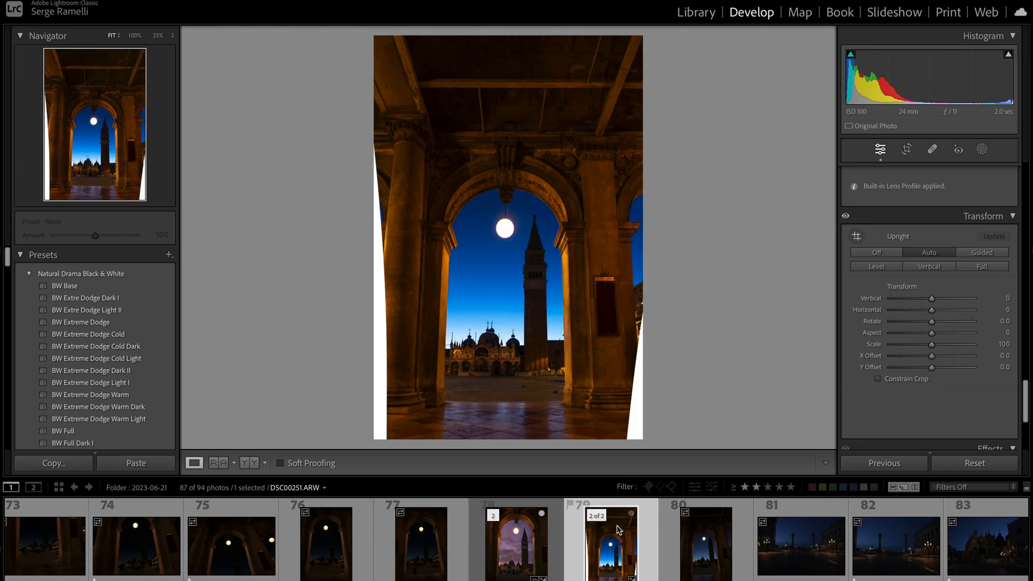
Step: Apply Upright Auto, then make a virtual copy with Upright set to Off
{"action": "right_click", "coordinate": [609, 540]}
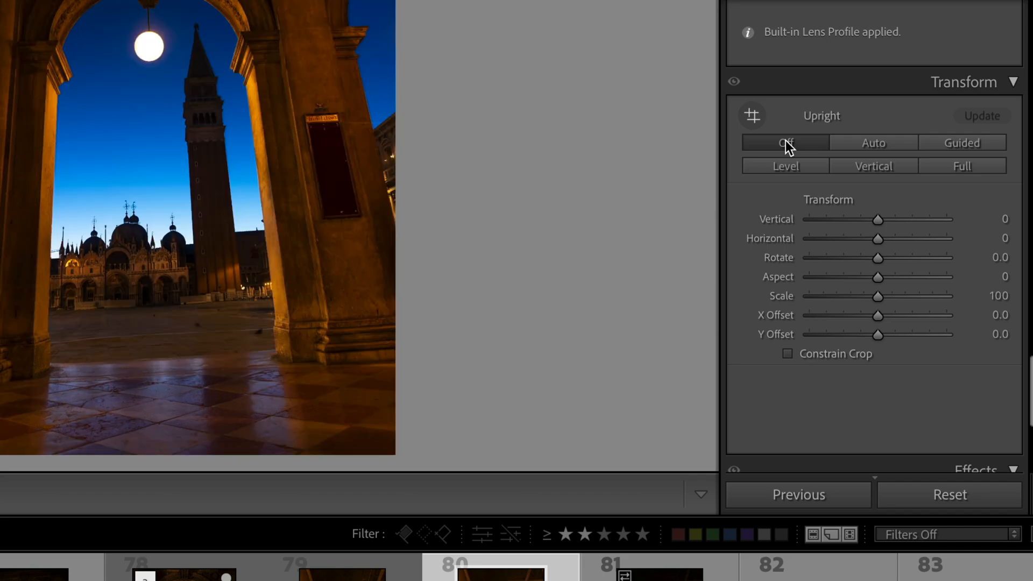
{"action": "mouse_move", "coordinate": [975, 166]}
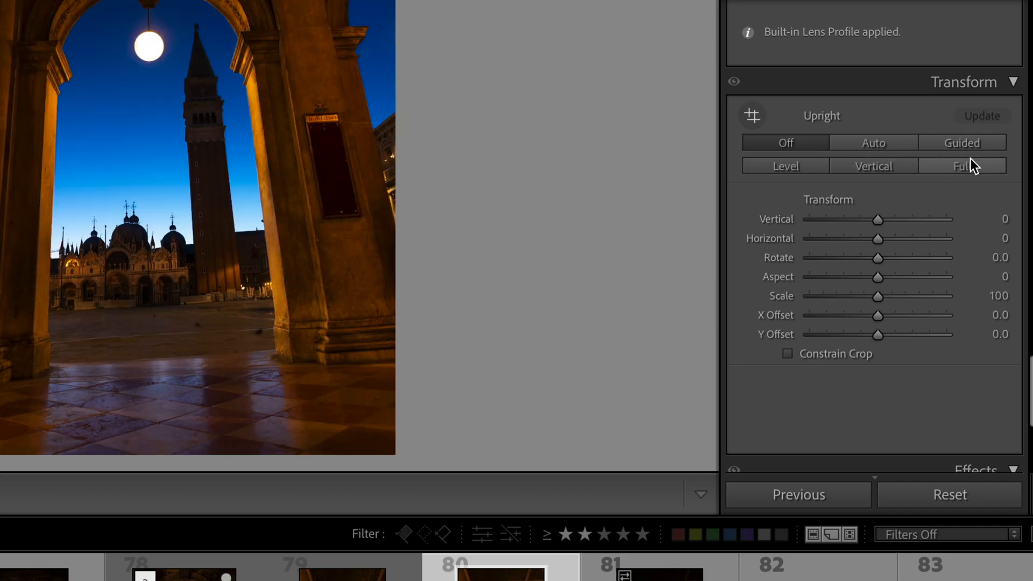
Step: Apply guided upright using guides along both arch columns, with Aspect −88
{"action": "left_click", "coordinate": [961, 142]}
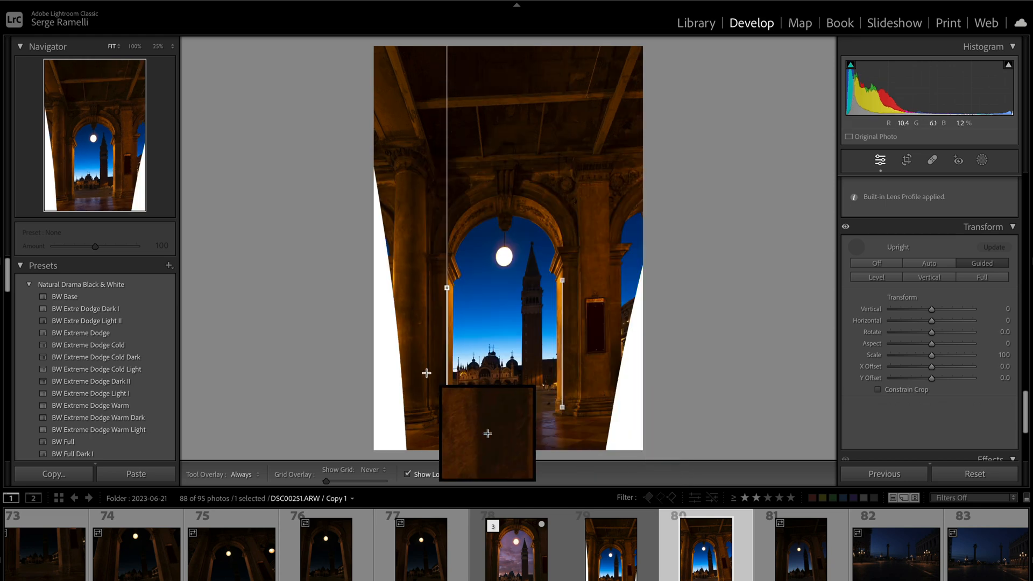
{"action": "mouse_move", "coordinate": [494, 268]}
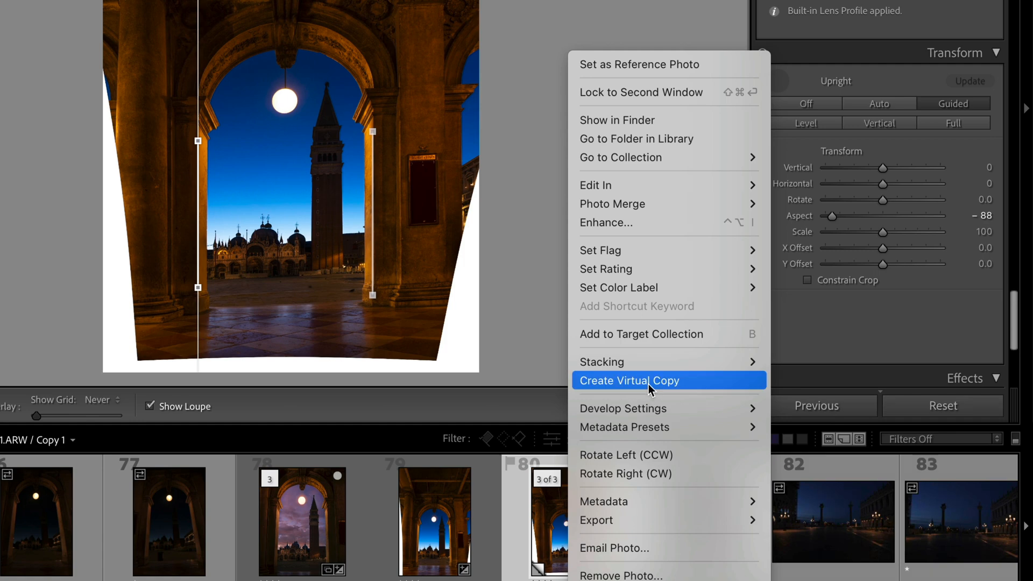
Step: Make another virtual copy and set Vertical −56, Rotate +3.1, Aspect −36 with Upright off
{"action": "left_click", "coordinate": [627, 380]}
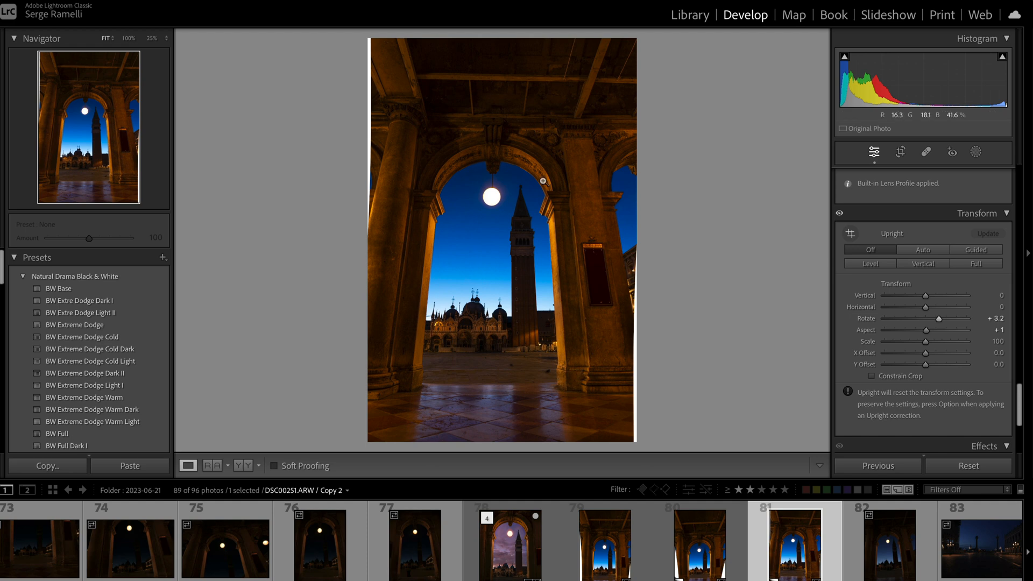
{"action": "mouse_move", "coordinate": [552, 197]}
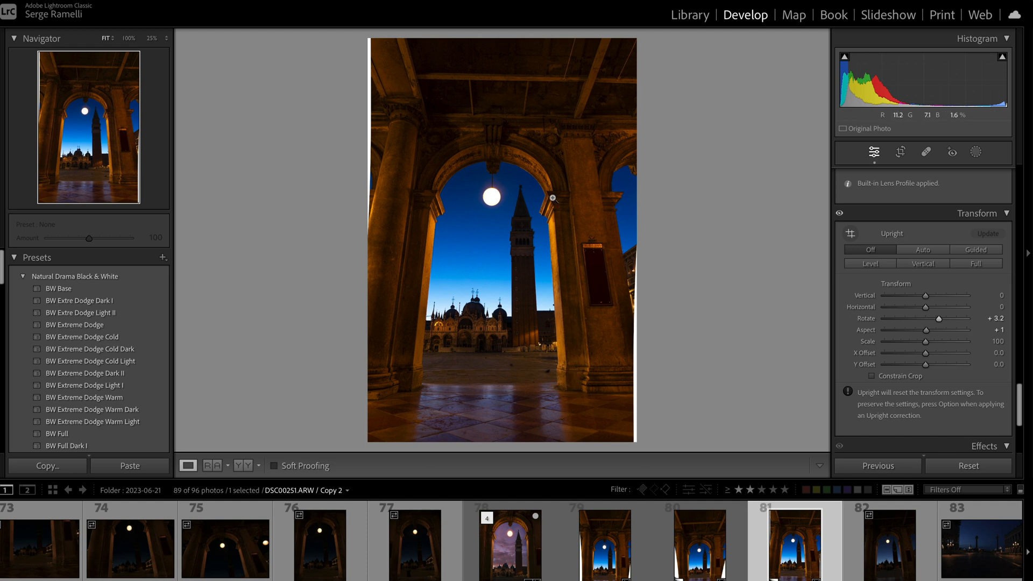
{"action": "mouse_move", "coordinate": [405, 221]}
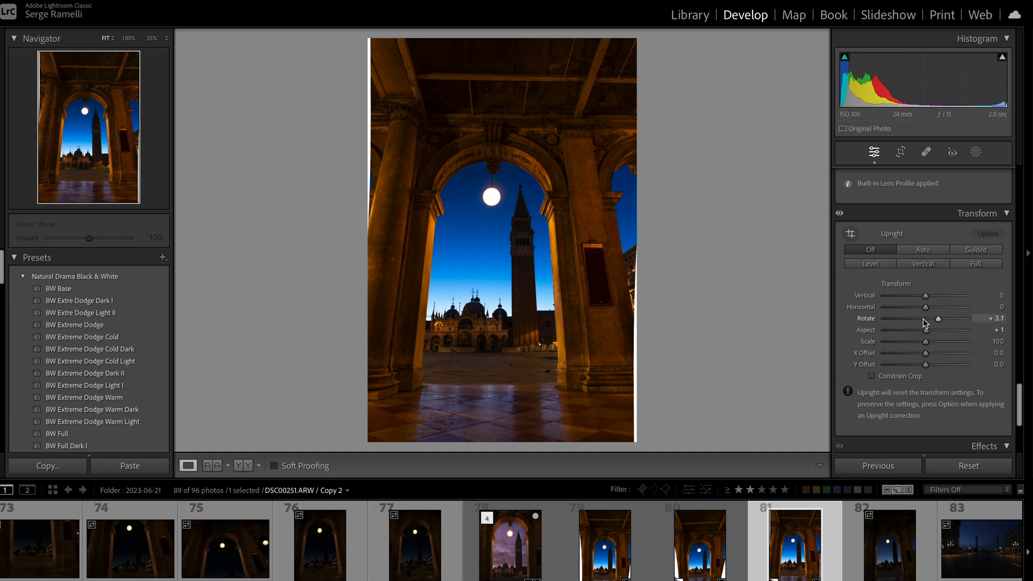
{"action": "mouse_move", "coordinate": [925, 336]}
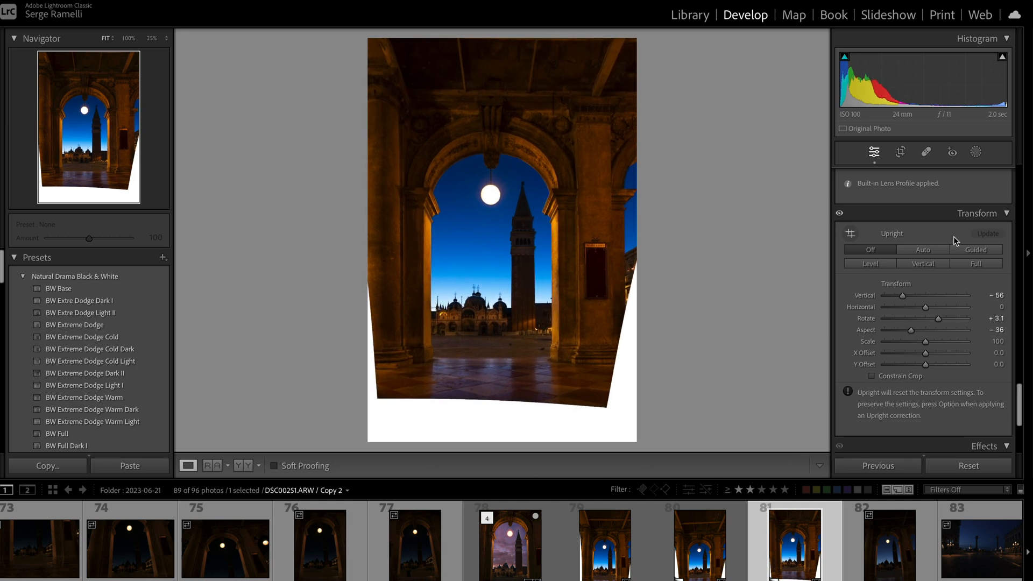
Step: Crop Copy 2 to the 4 x 5 / 8 x 10 aspect ratio
{"action": "left_click", "coordinate": [900, 152]}
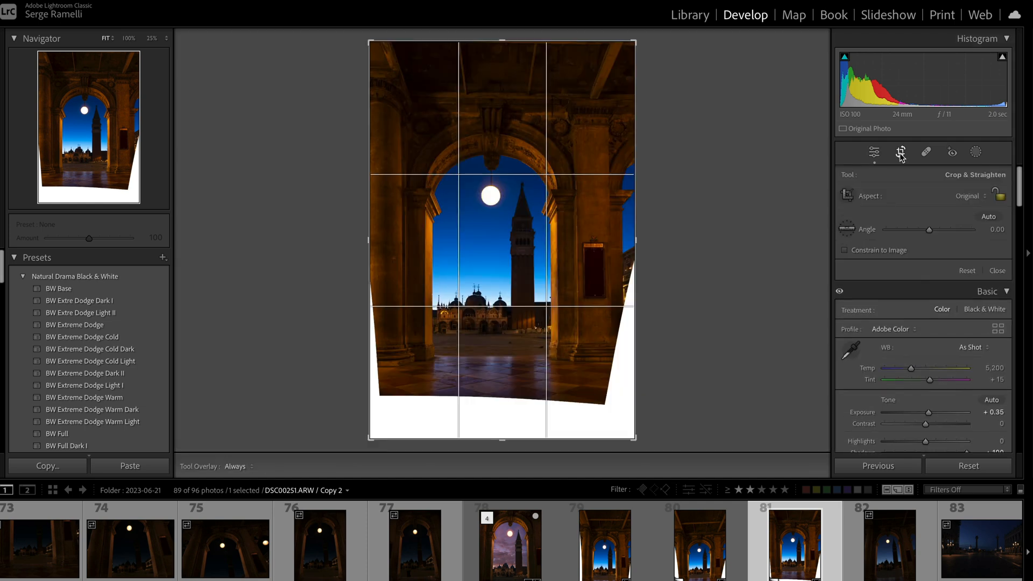
{"action": "left_click", "coordinate": [975, 196]}
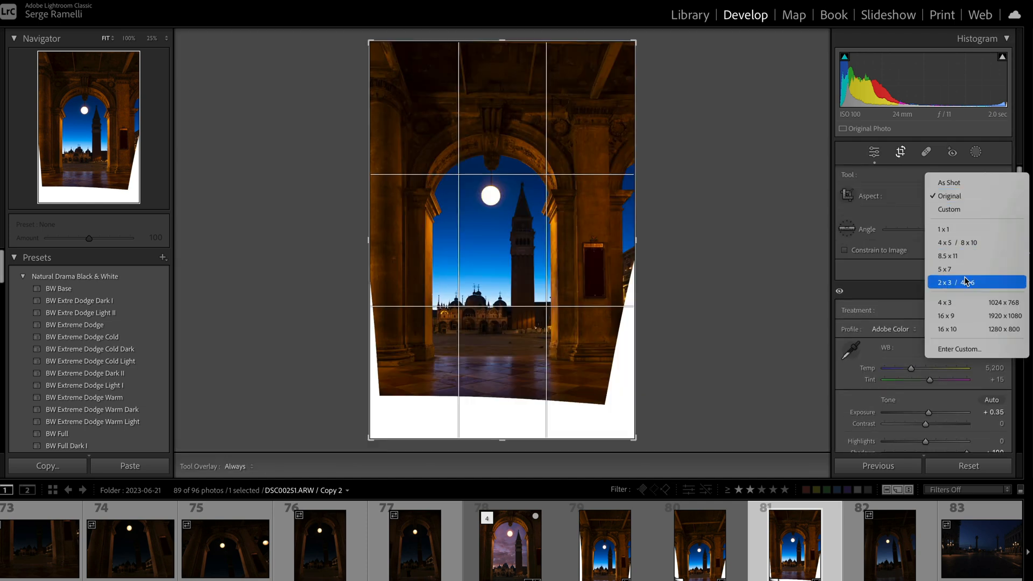
{"action": "mouse_move", "coordinate": [953, 246]}
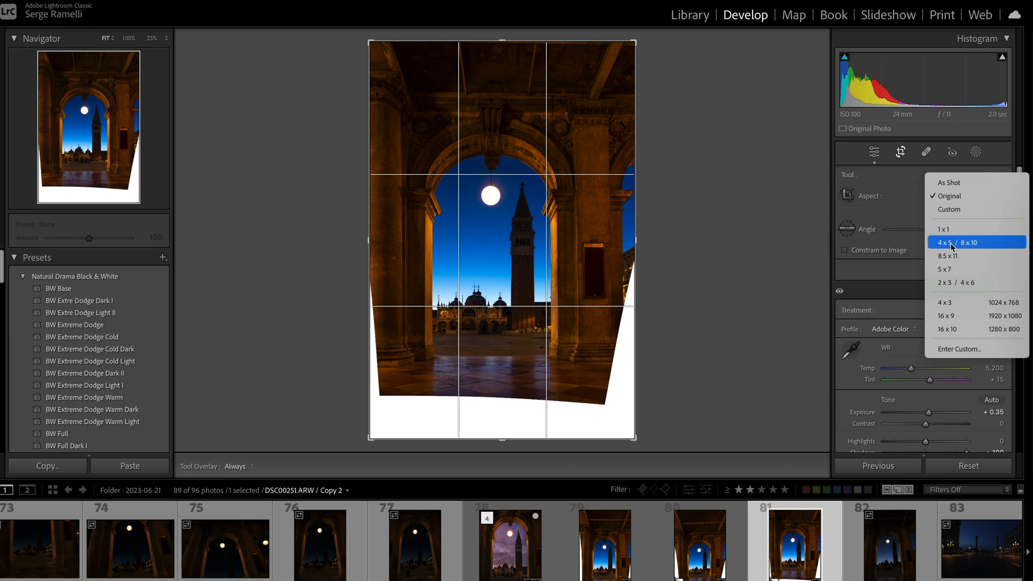
{"action": "left_click", "coordinate": [949, 242]}
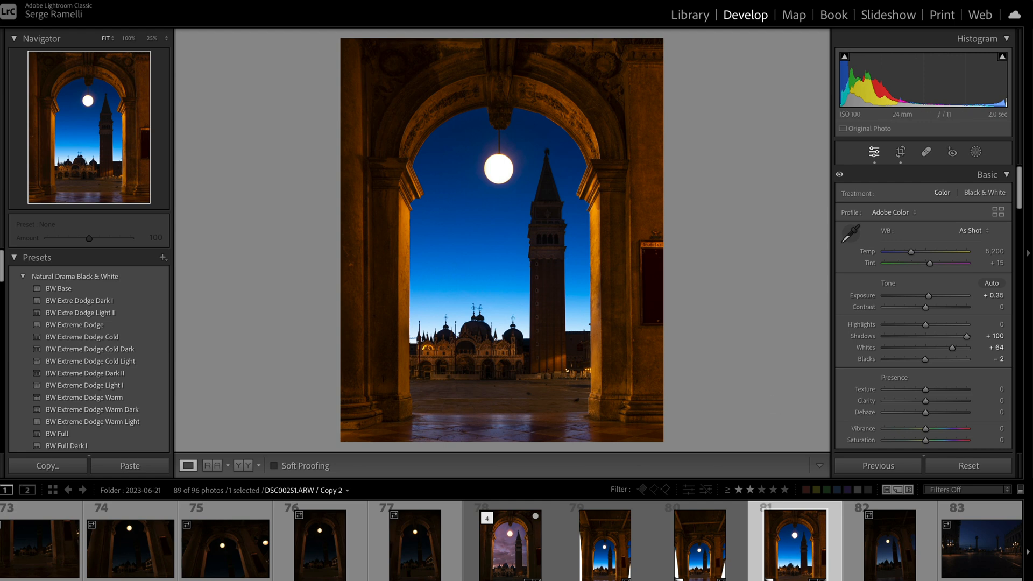
Step: Copy Copy 2's crop and settings and paste them onto the other versions
{"action": "left_click", "coordinate": [46, 466]}
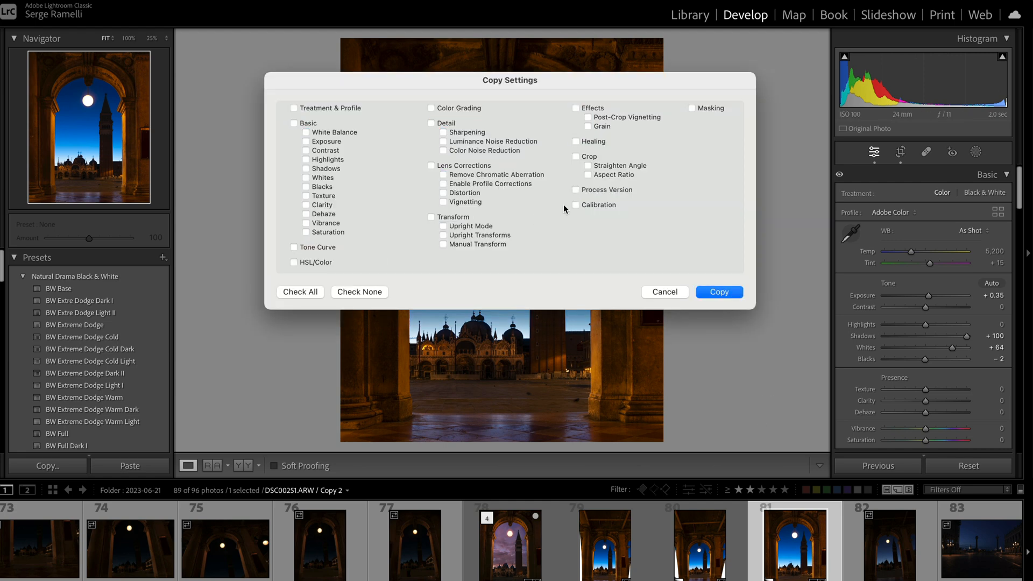
{"action": "left_click", "coordinate": [719, 292]}
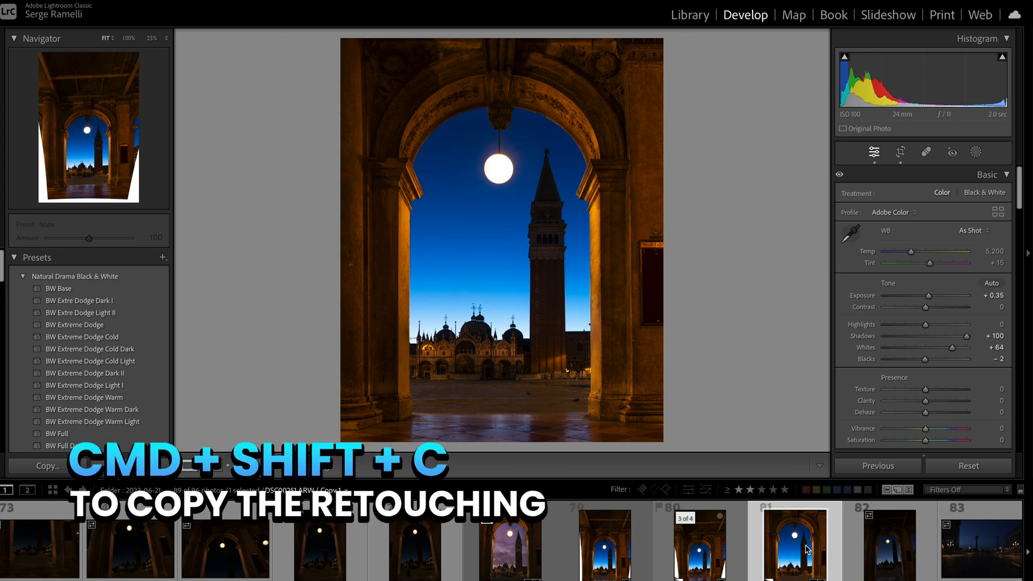
{"action": "left_click", "coordinate": [699, 543]}
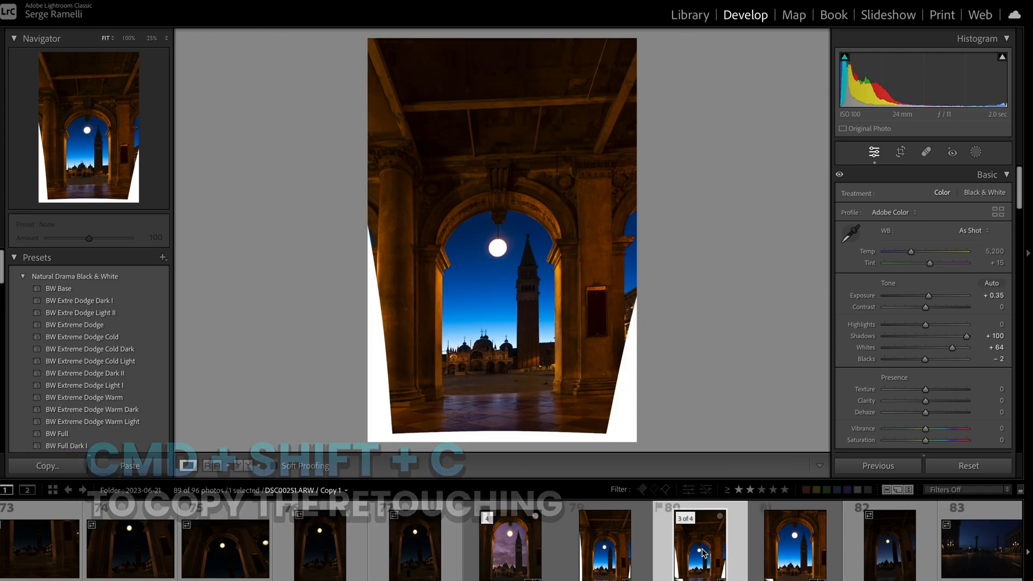
{"action": "left_click", "coordinate": [900, 152]}
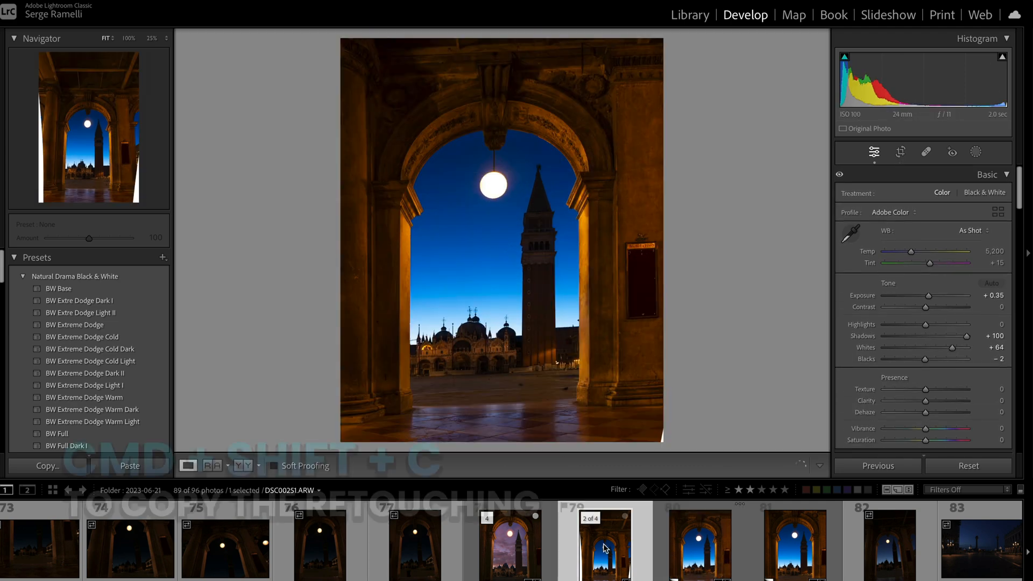
{"action": "key", "text": "cmd+shift+c"}
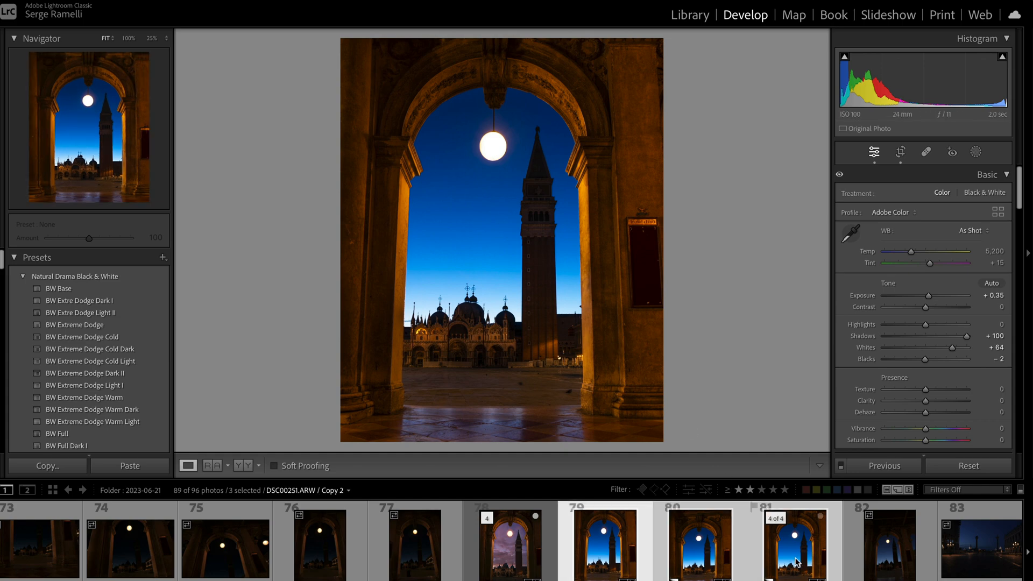
Step: Compare the three copies in full-screen Survey view, then select only Copy 2
{"action": "key", "text": "n"}
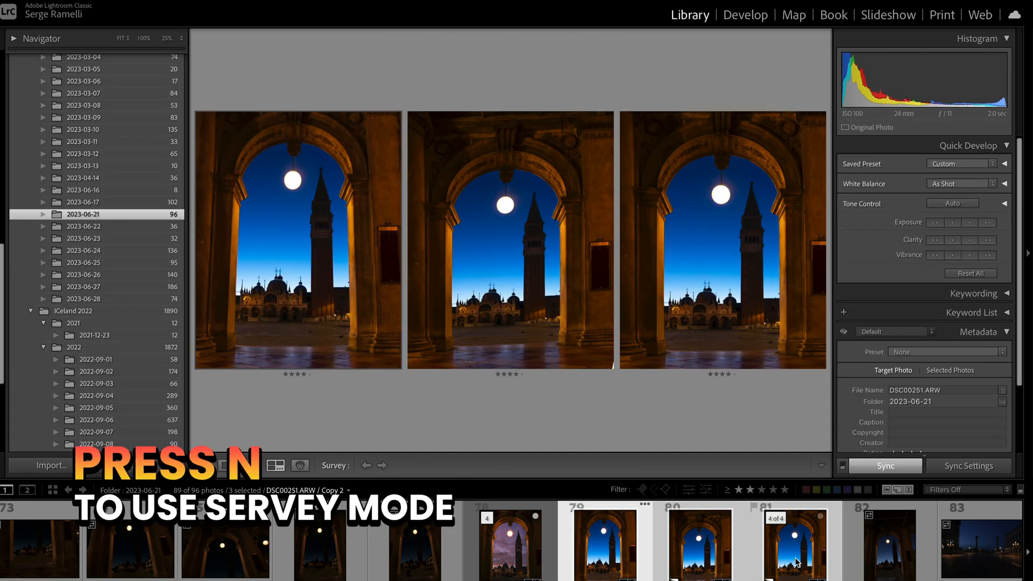
{"action": "key", "text": "n"}
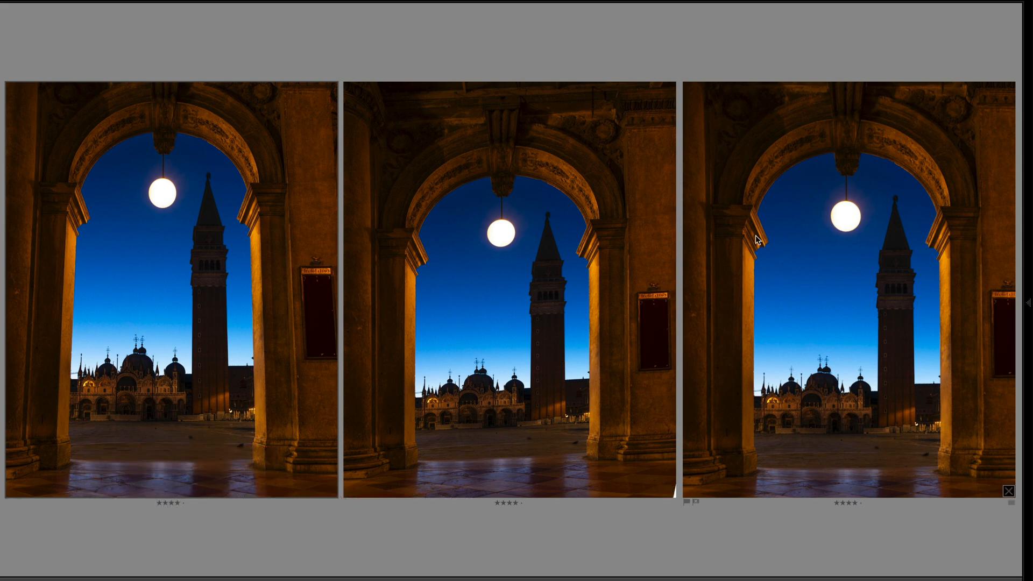
{"action": "mouse_move", "coordinate": [198, 304]}
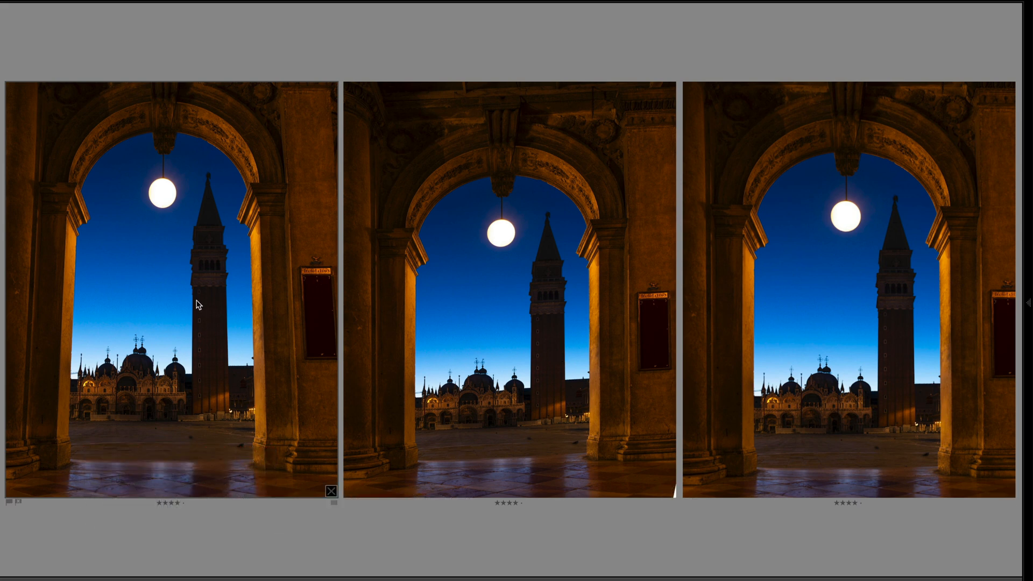
{"action": "left_click", "coordinate": [520, 338]}
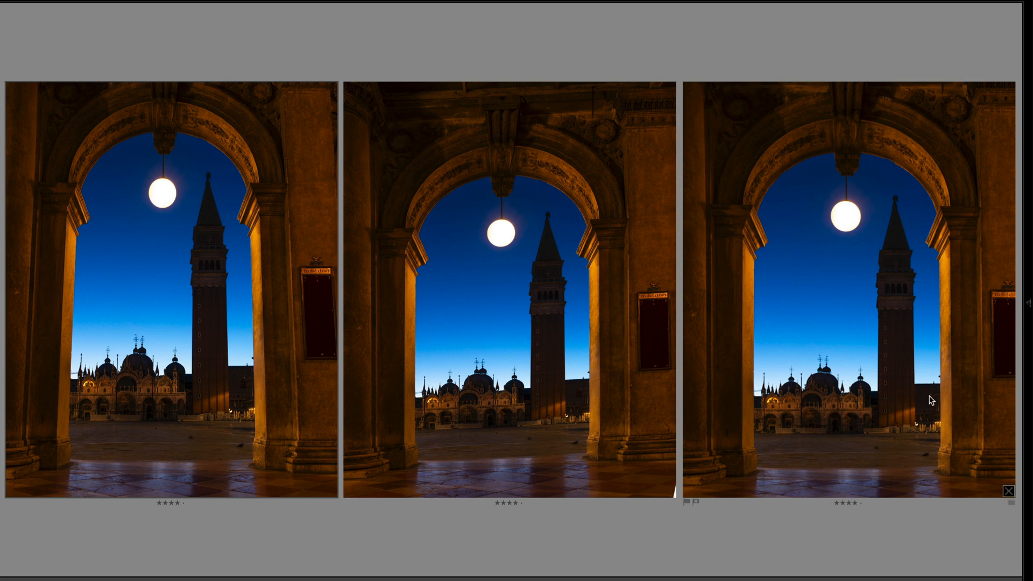
{"action": "mouse_move", "coordinate": [850, 311]}
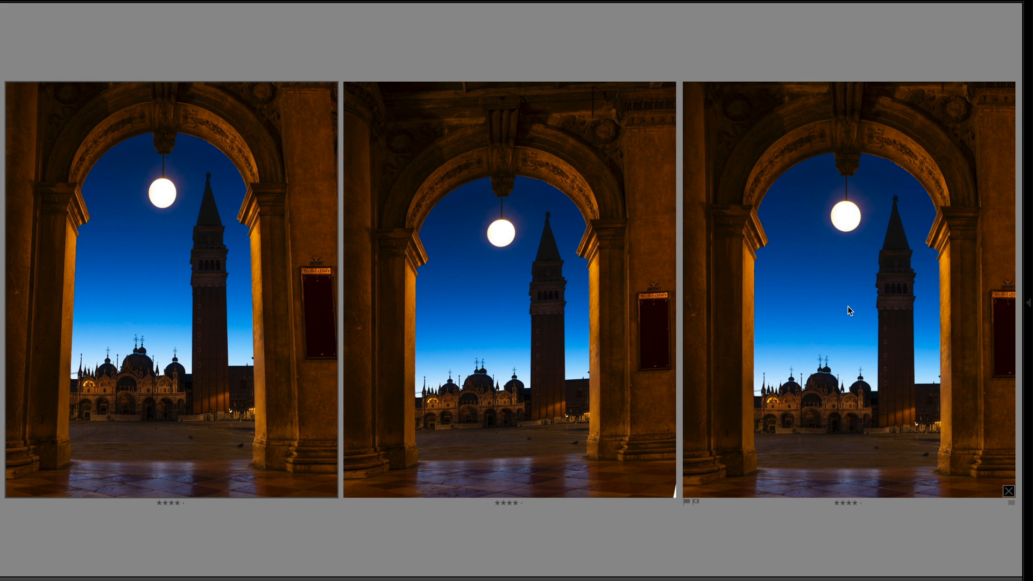
{"action": "mouse_move", "coordinate": [864, 305]}
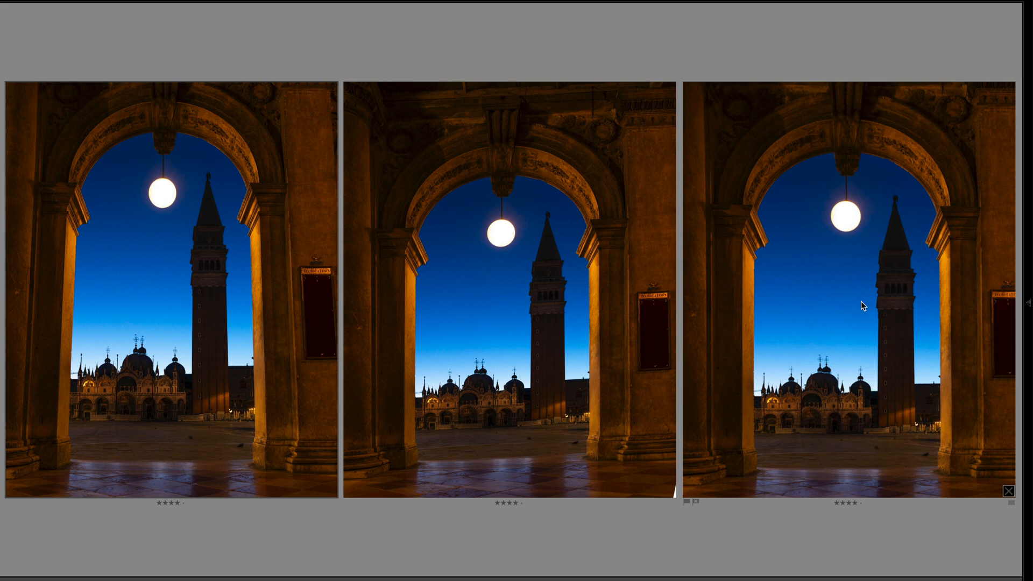
{"action": "mouse_move", "coordinate": [868, 426]}
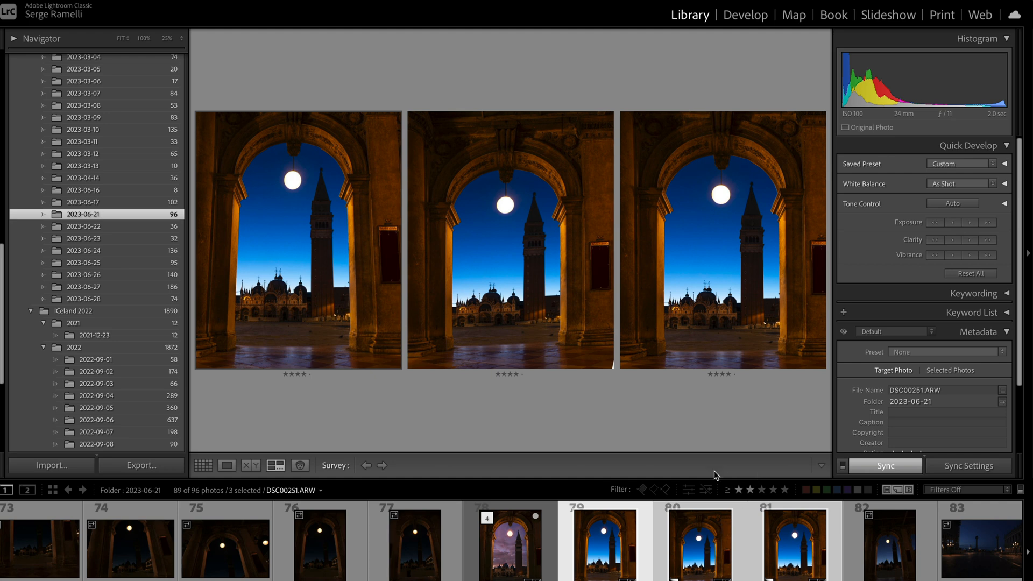
{"action": "mouse_move", "coordinate": [708, 536]}
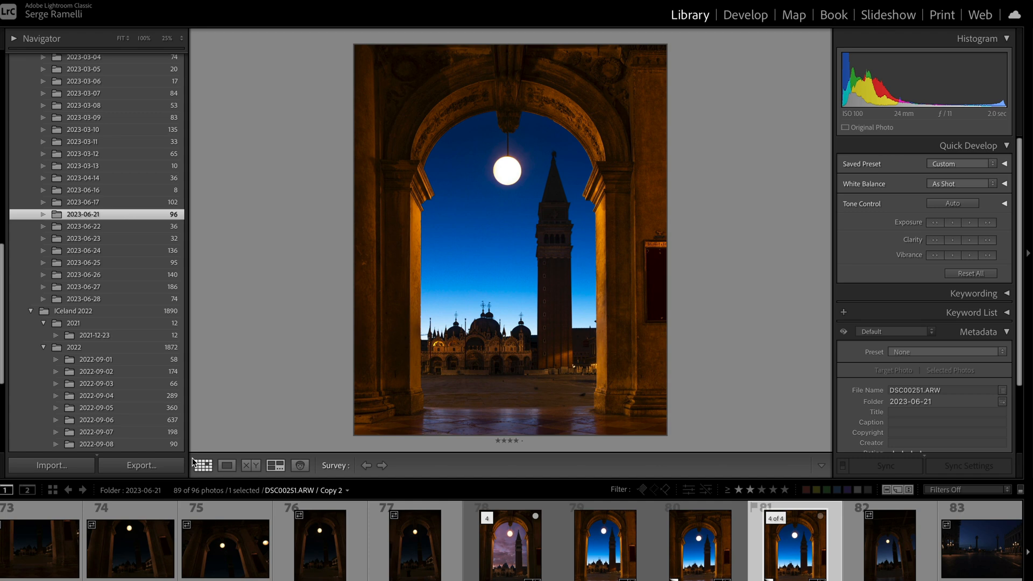
Step: Open Copy 2 in Loupe and Develop, setting Temp 4,425 and Tint +28
{"action": "left_click", "coordinate": [226, 466]}
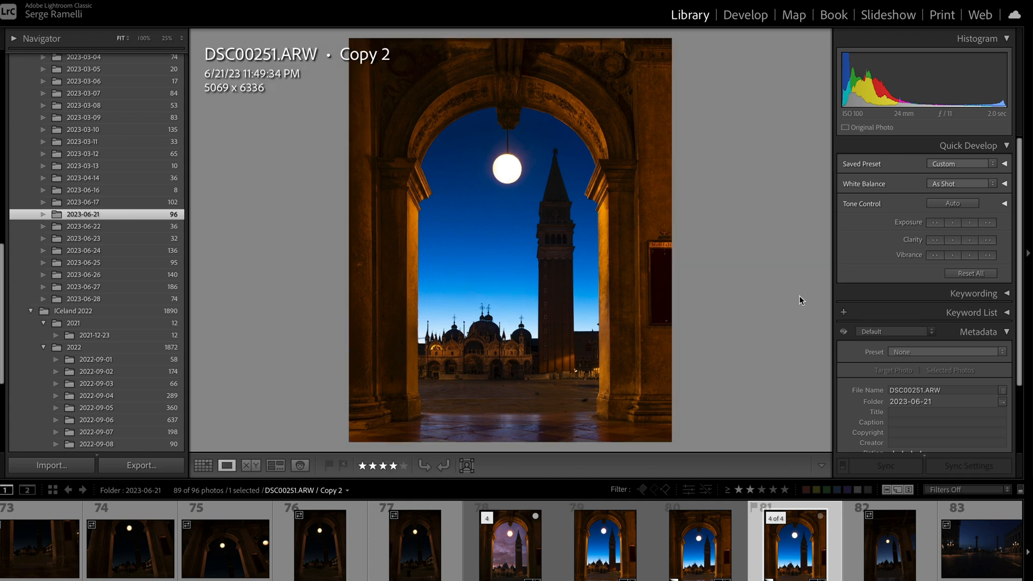
{"action": "mouse_move", "coordinate": [887, 272]}
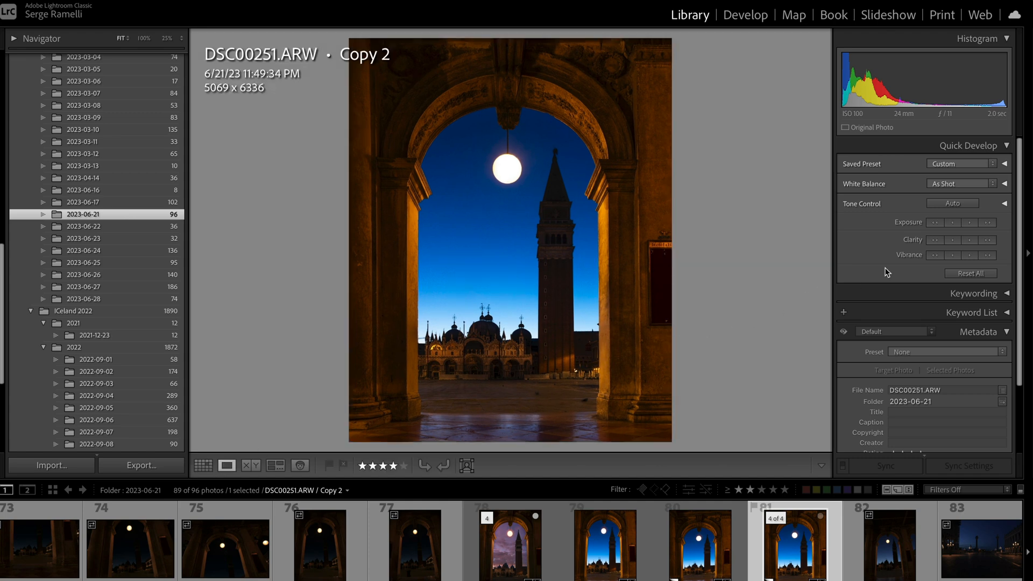
{"action": "left_click", "coordinate": [745, 14]}
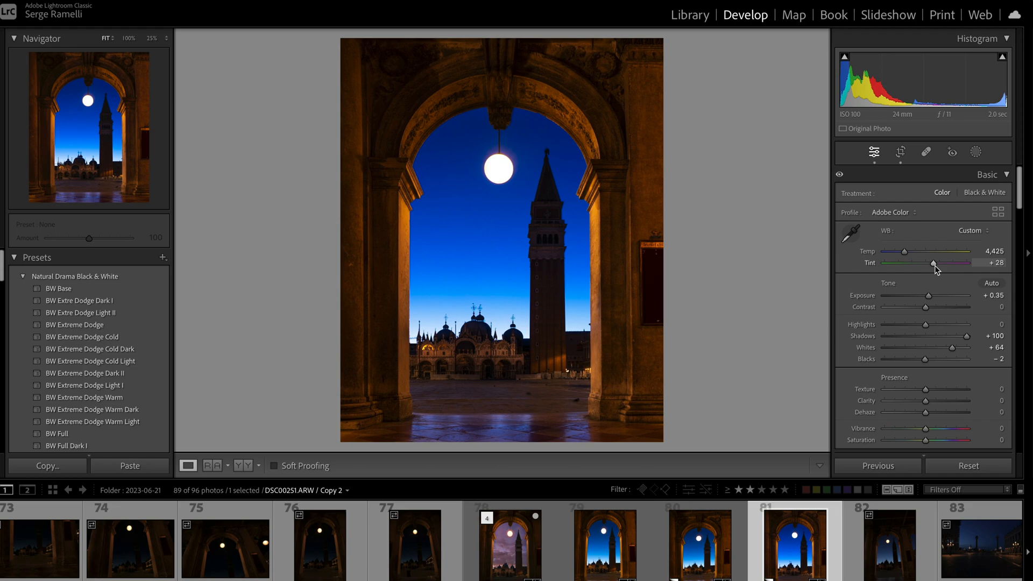
Step: Review the HSL Hue and Saturation sliders, leaving every colour at zero
{"action": "scroll", "scroll_direction": "down", "scroll_amount": 3}
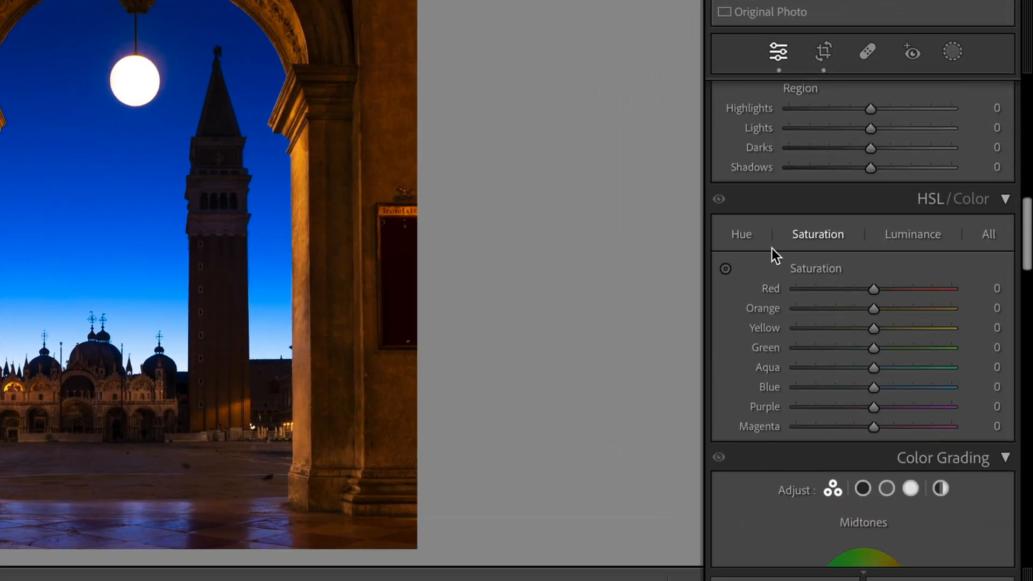
{"action": "left_click", "coordinate": [741, 234]}
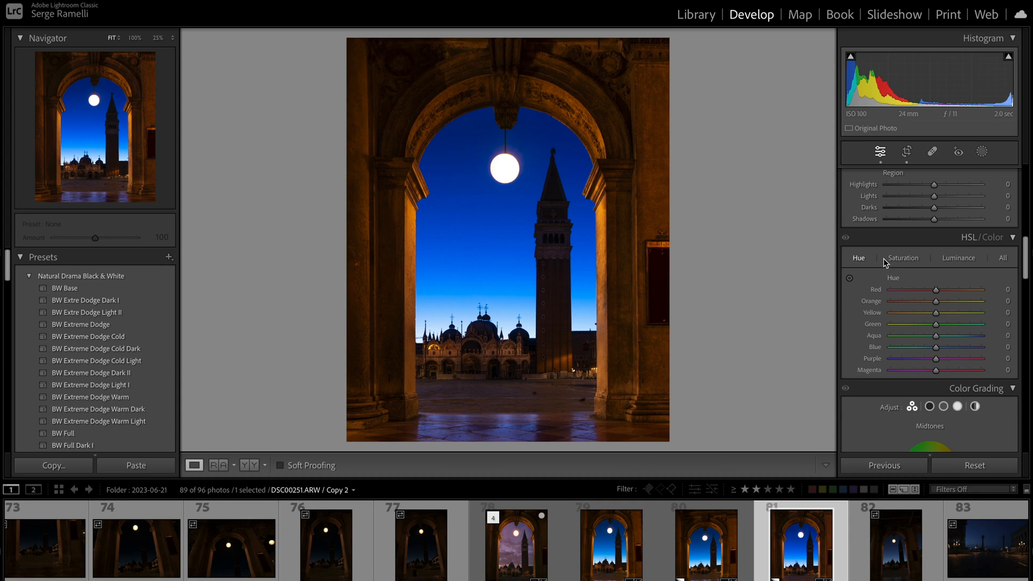
{"action": "left_click", "coordinate": [903, 257]}
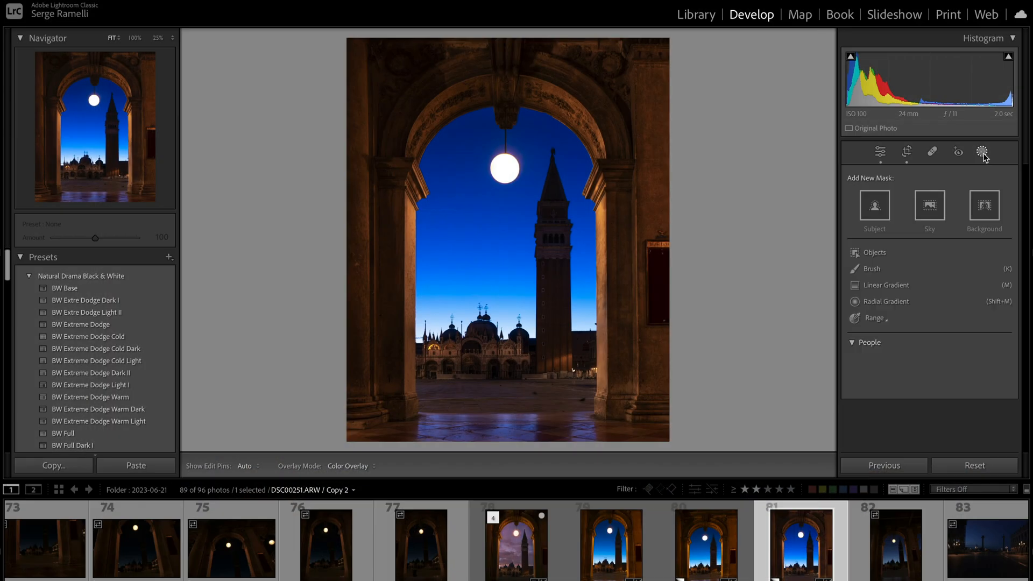
{"action": "left_click", "coordinate": [871, 269]}
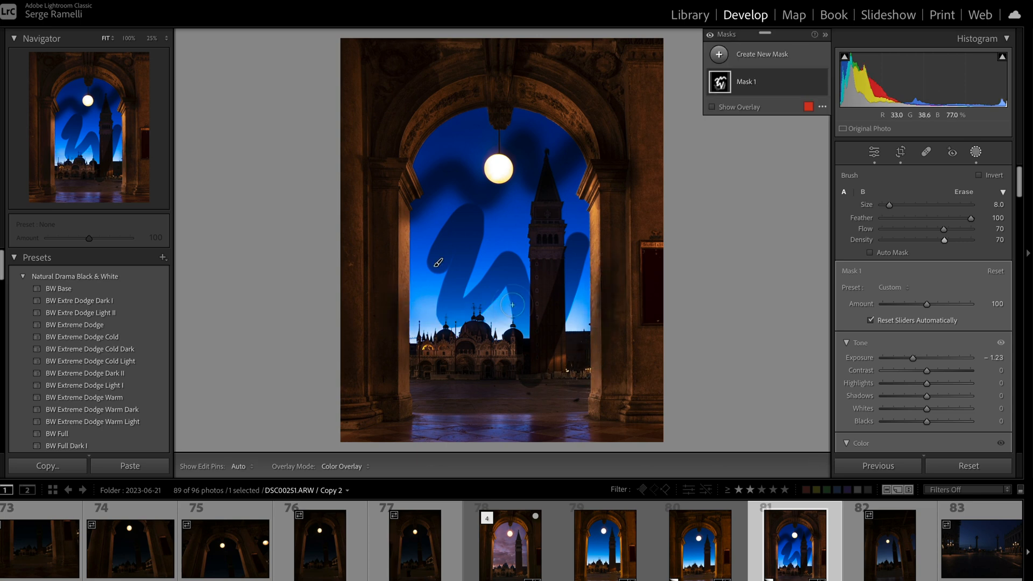
{"action": "mouse_move", "coordinate": [801, 82]}
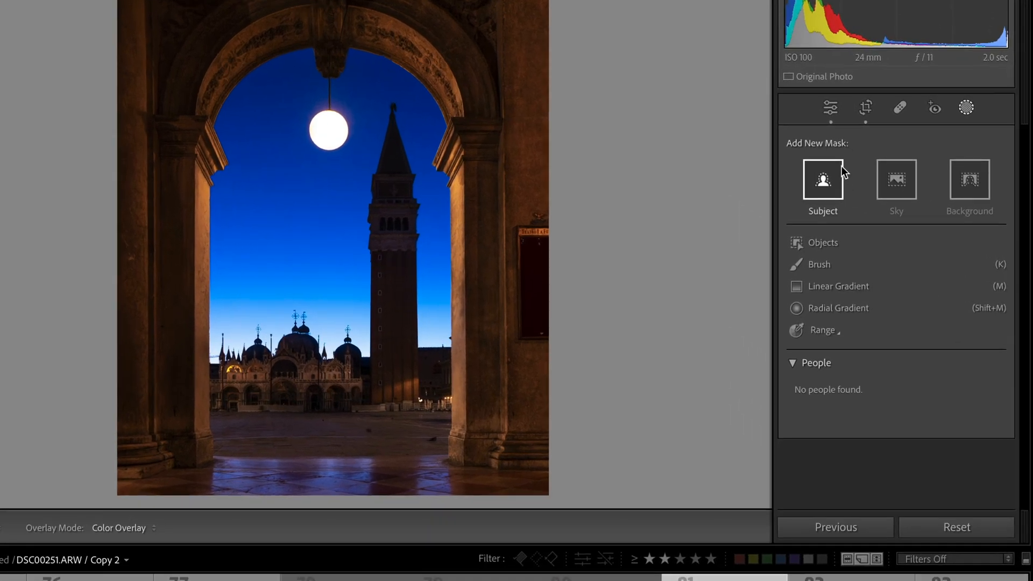
Step: Paint an Auto Mask brush (size 23, flow 74) over the arch at Exposure −0.92
{"action": "left_click", "coordinate": [819, 265]}
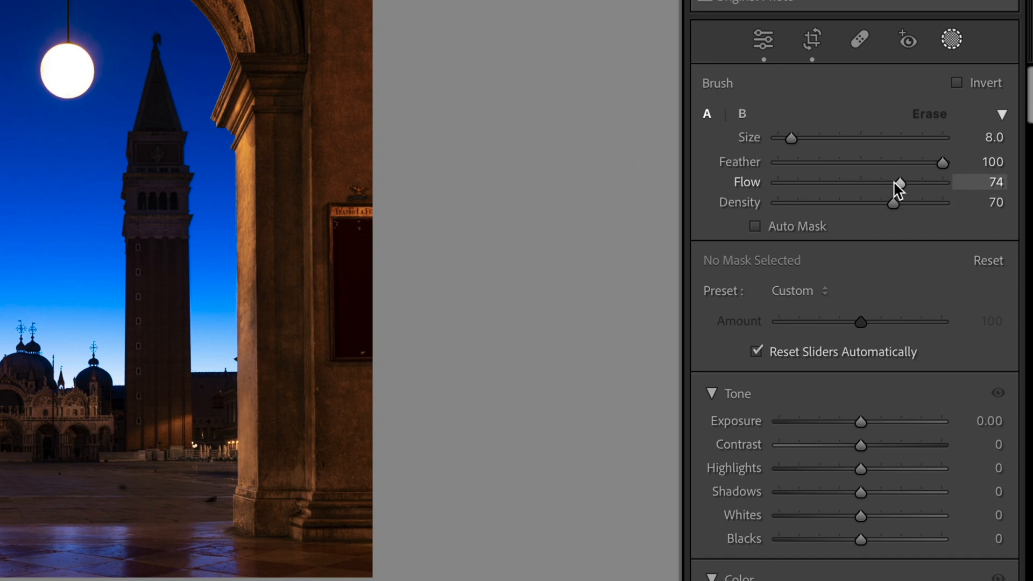
{"action": "left_click", "coordinate": [757, 226]}
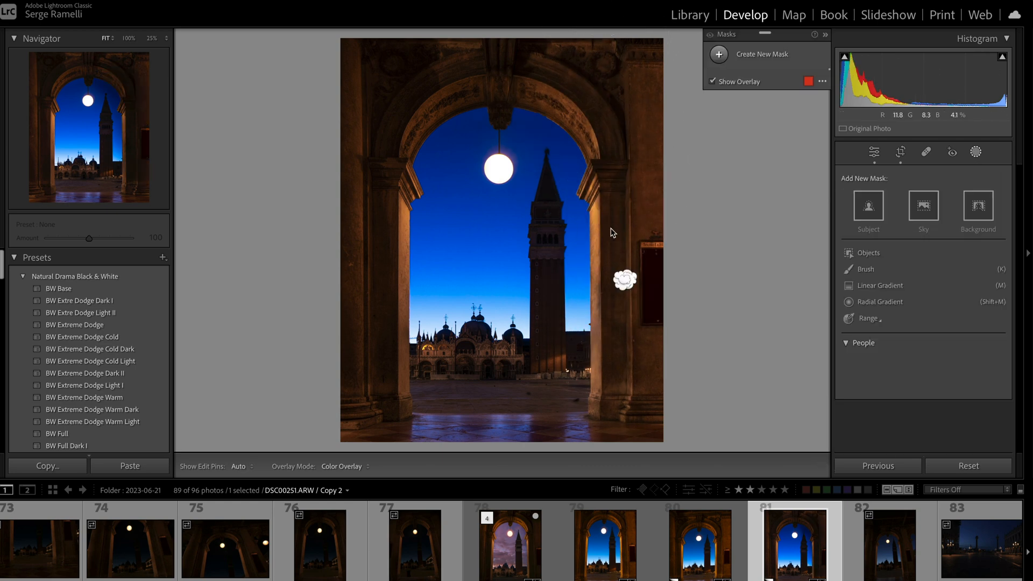
{"action": "left_click", "coordinate": [866, 269]}
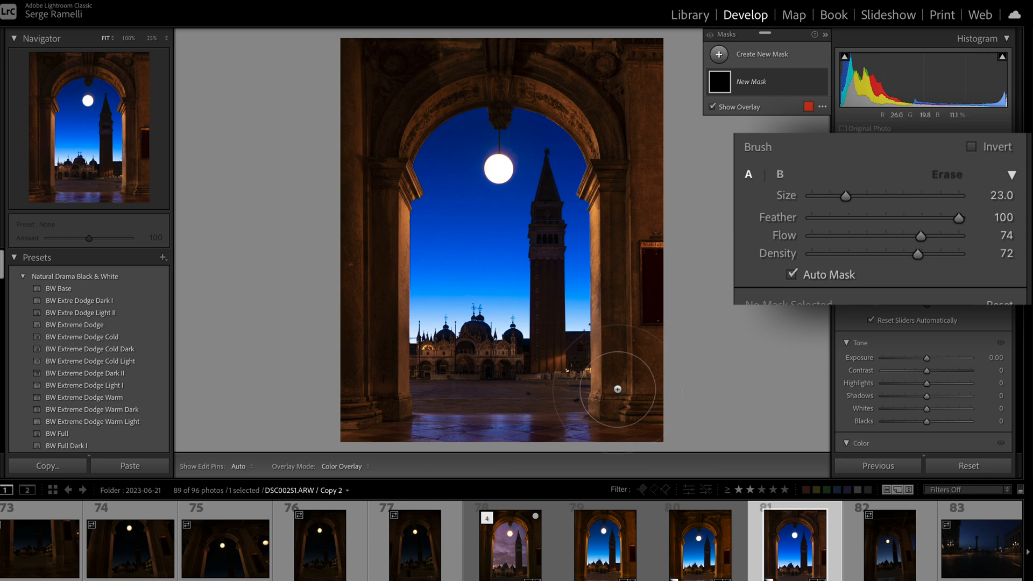
{"action": "left_click", "coordinate": [618, 388]}
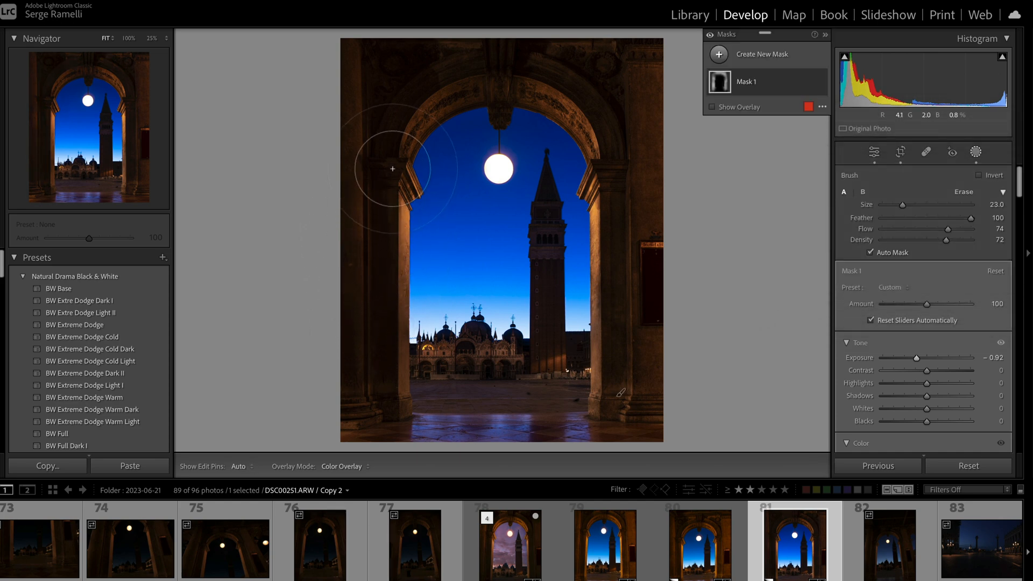
{"action": "mouse_move", "coordinate": [638, 160]}
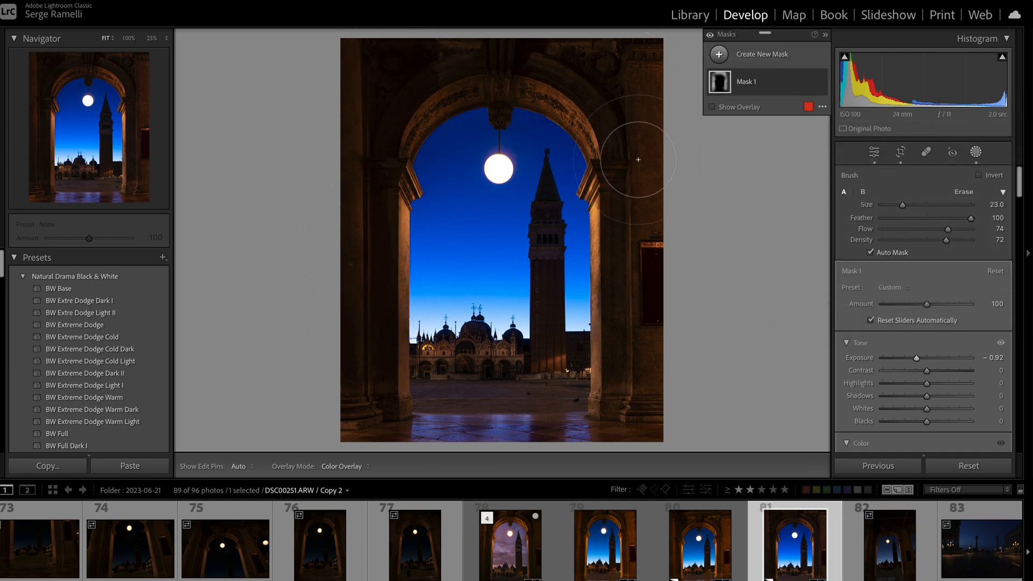
{"action": "mouse_move", "coordinate": [416, 153]}
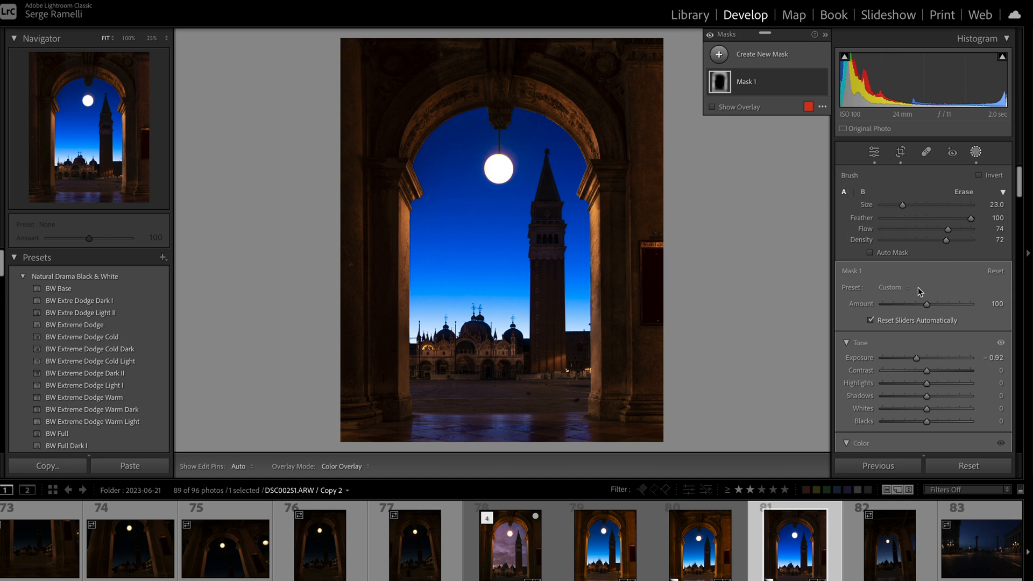
{"action": "mouse_move", "coordinate": [915, 270]}
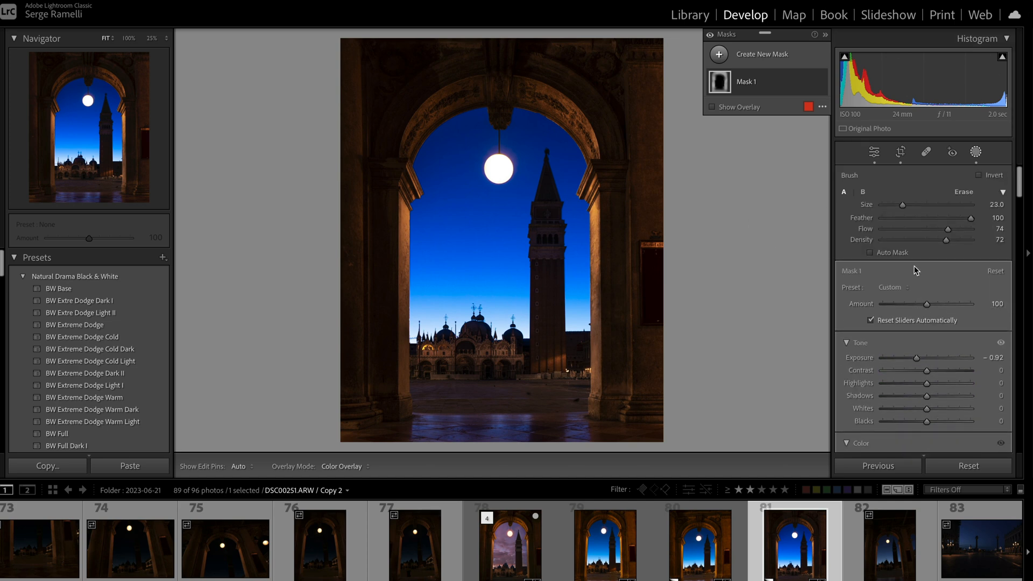
{"action": "left_click", "coordinate": [874, 153]}
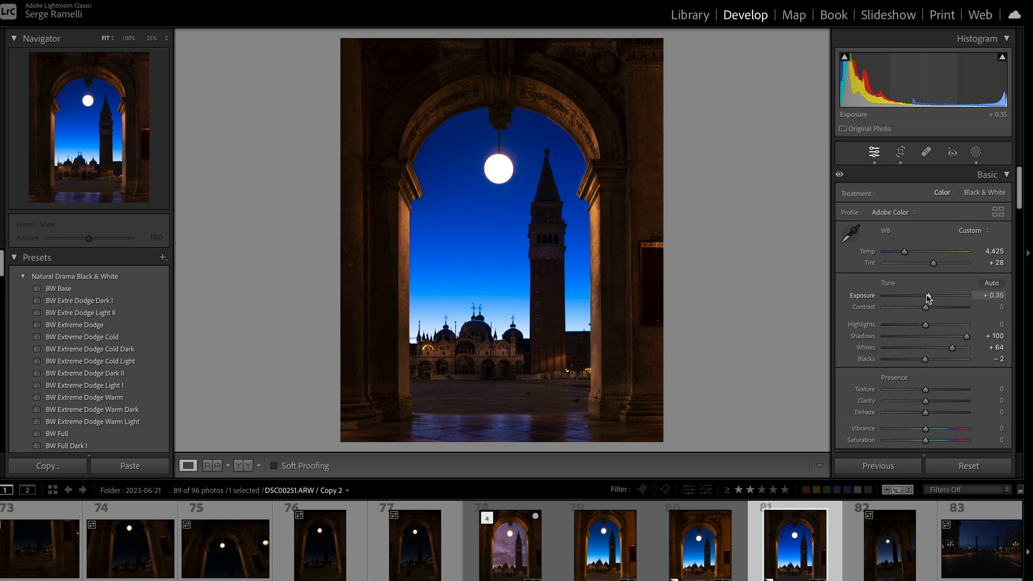